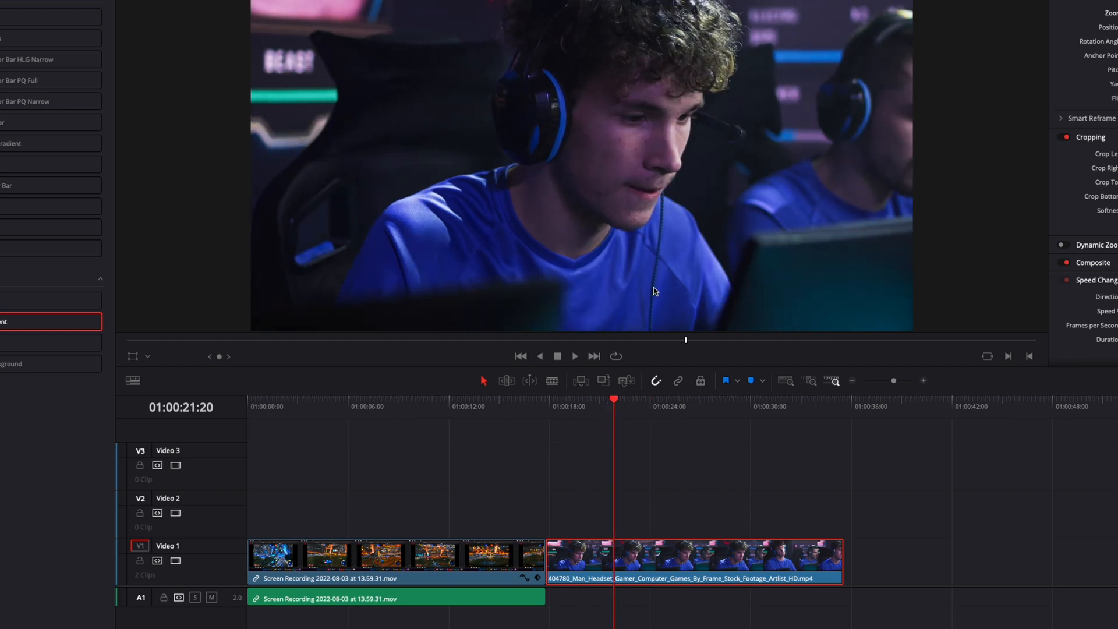
Step: Move the facecam clip from Video 1 up to Video 3 at the timeline start
left_click(407, 406)
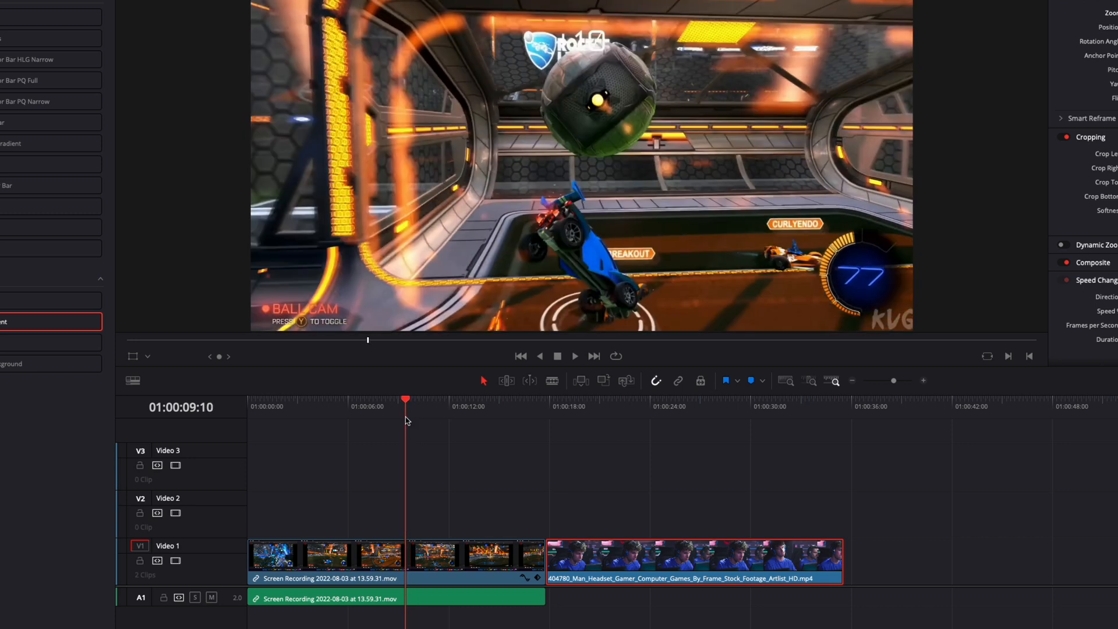
mouse_move(410, 416)
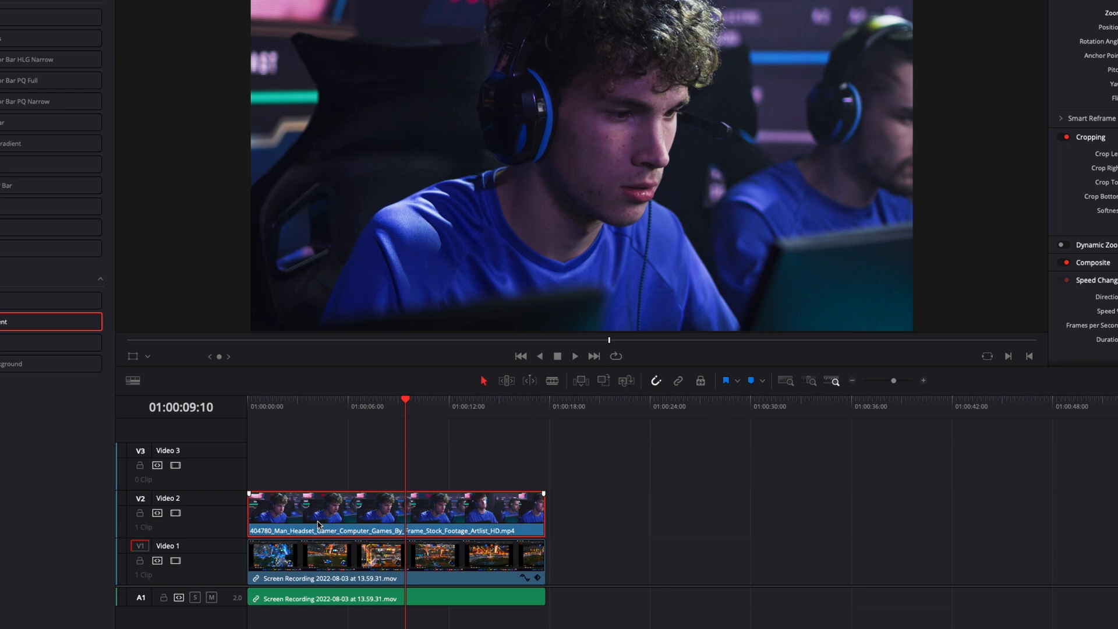
left_click_drag(325, 513, 325, 467)
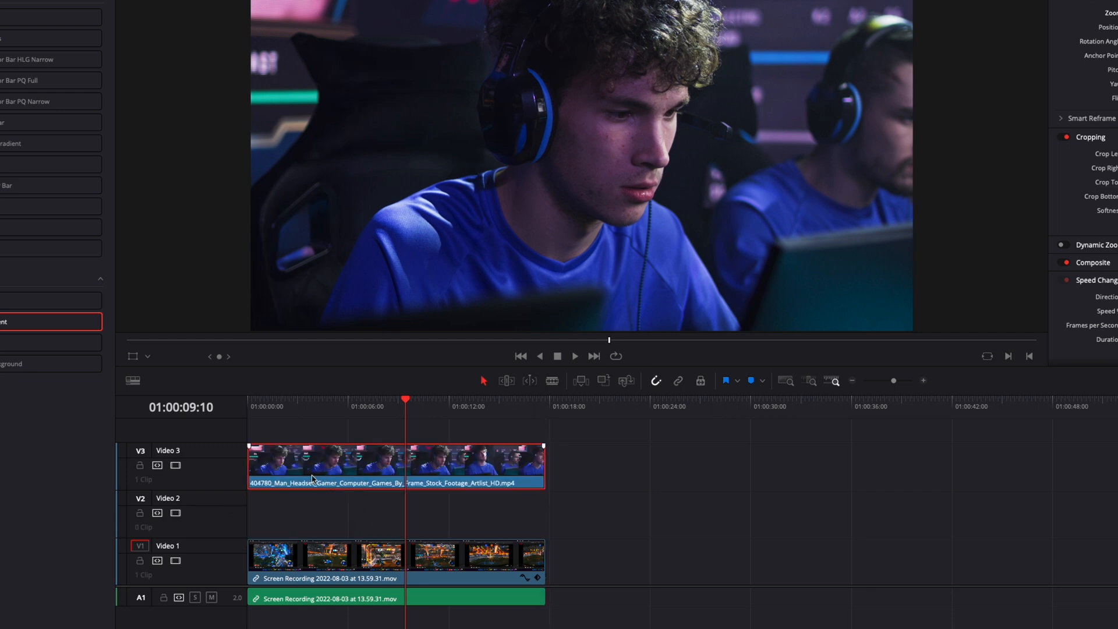
mouse_move(449, 517)
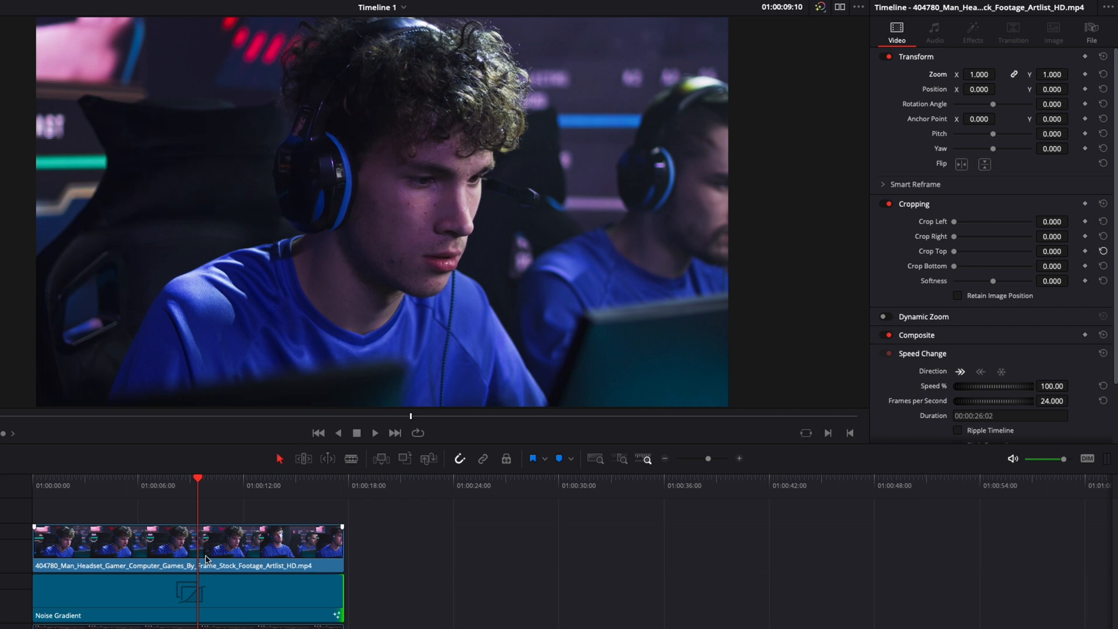
Step: Reframe the facecam to Zoom 0.55 with Crop Left/Right about 450, then select the Noise Gradient
left_click(186, 547)
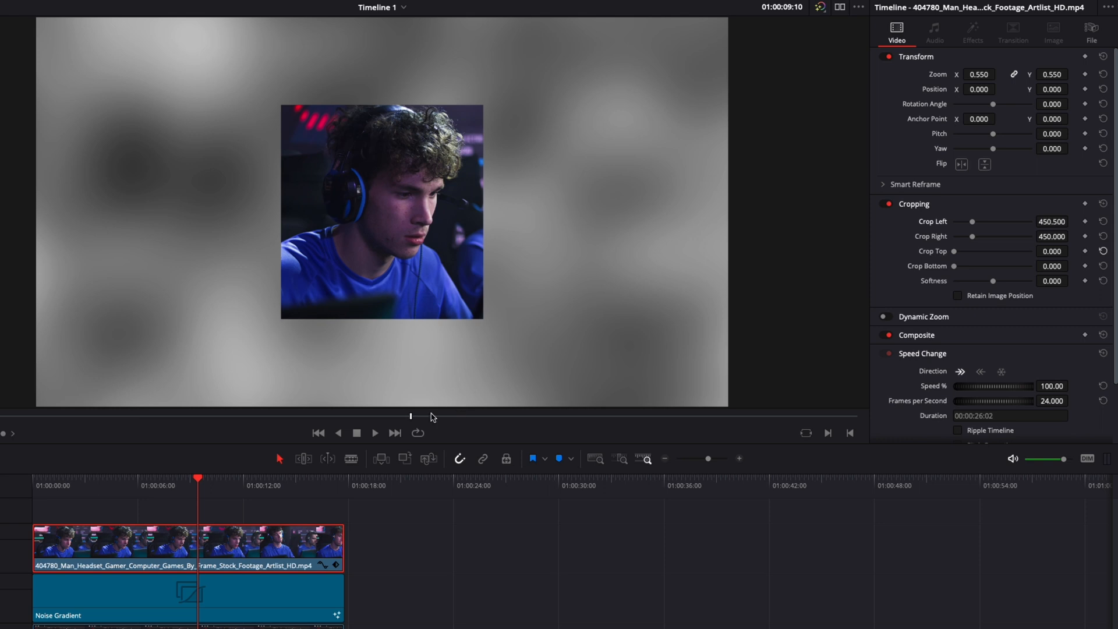
left_click(164, 599)
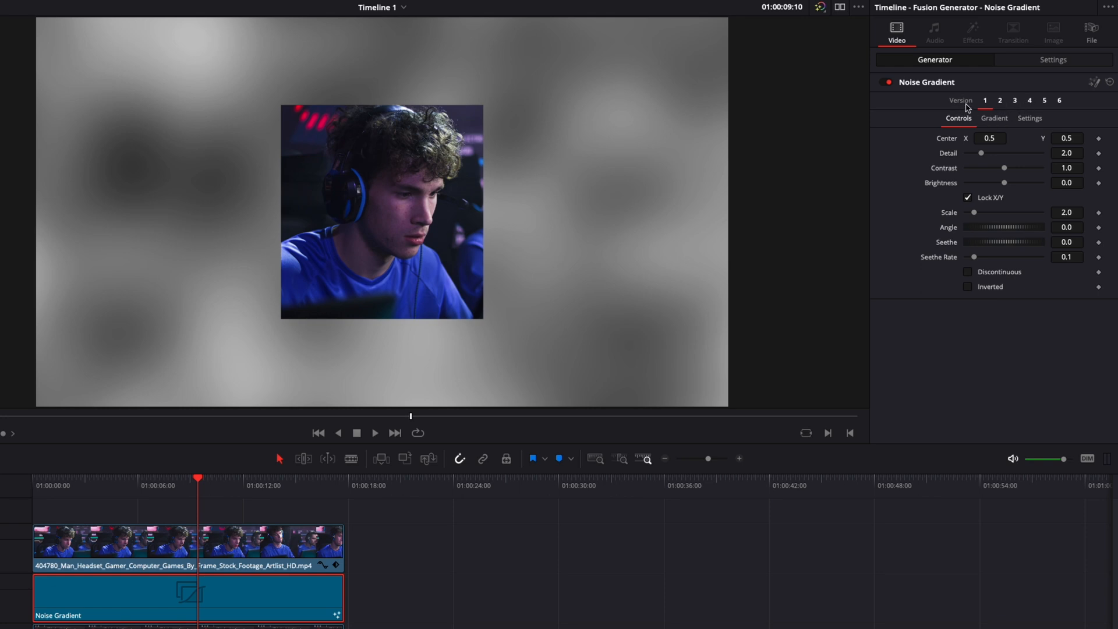
Step: Load noise gradient Version 5, make the gradient Linear and turn its white stop red
left_click(1045, 100)
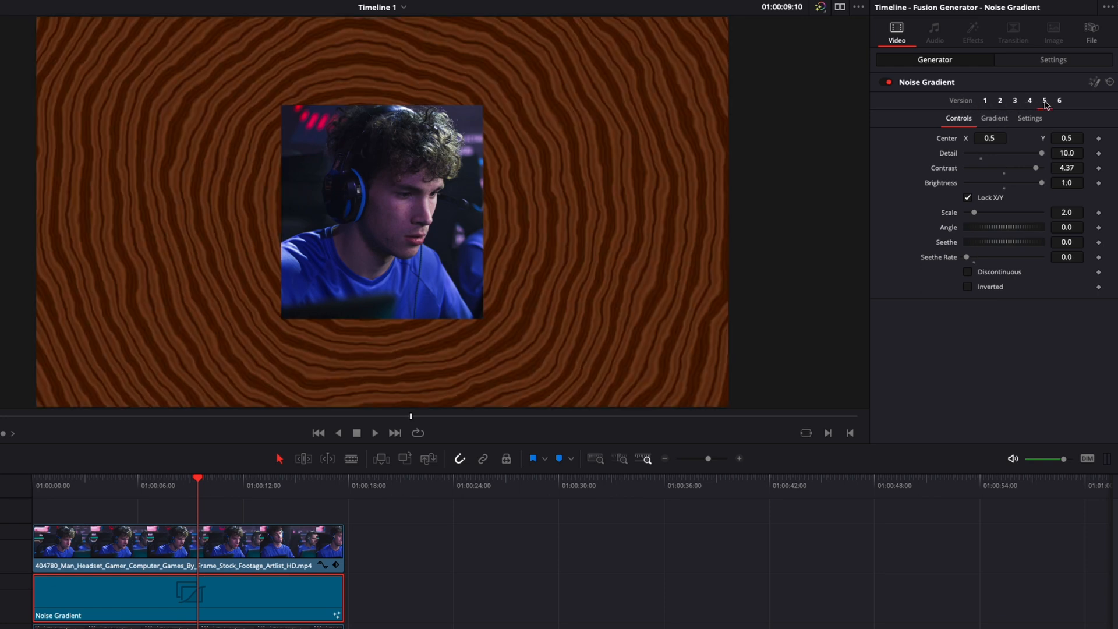
left_click(993, 119)
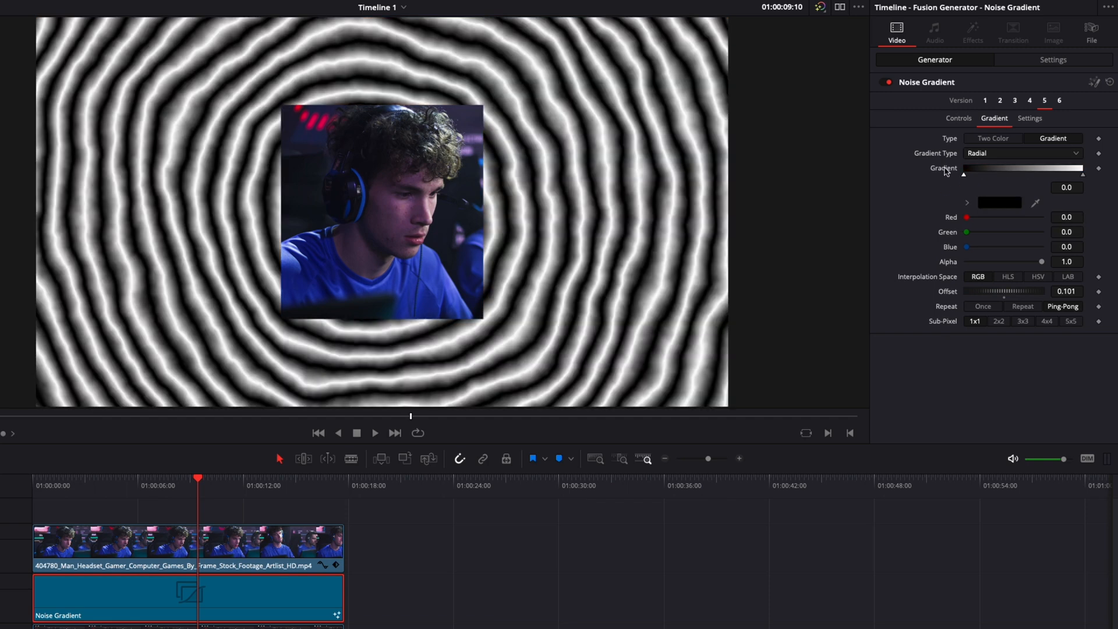
mouse_move(986, 192)
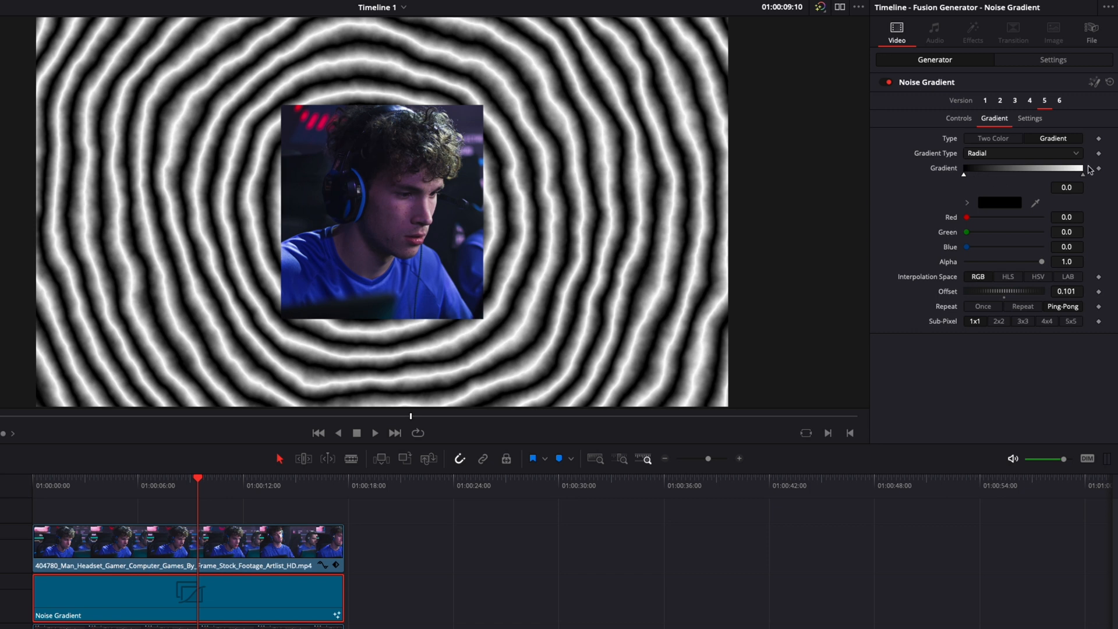
mouse_move(1024, 157)
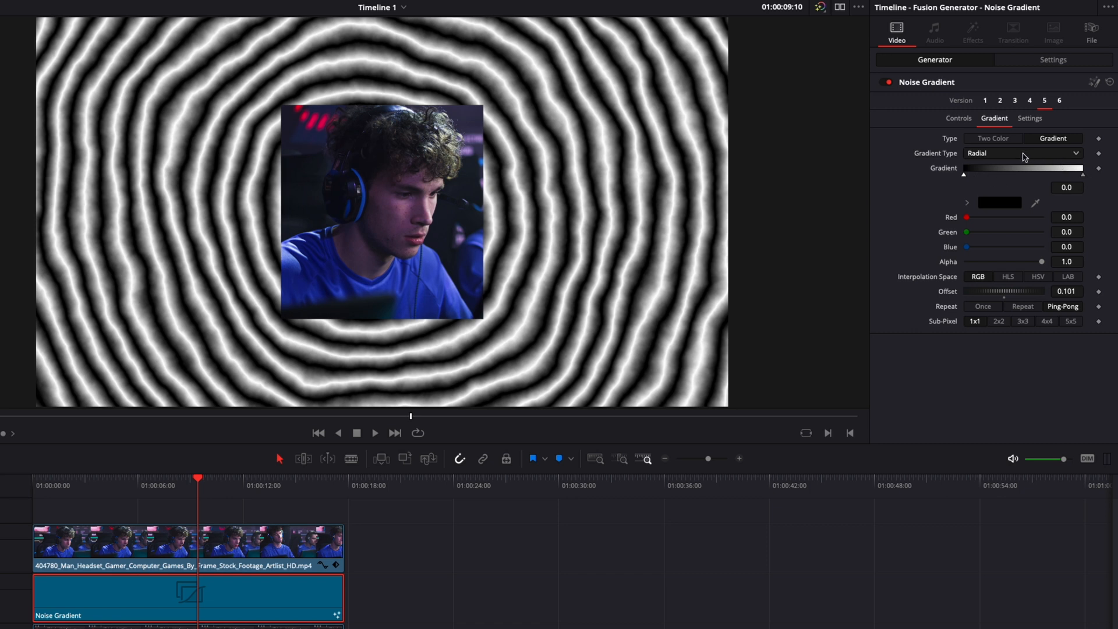
left_click(1021, 153)
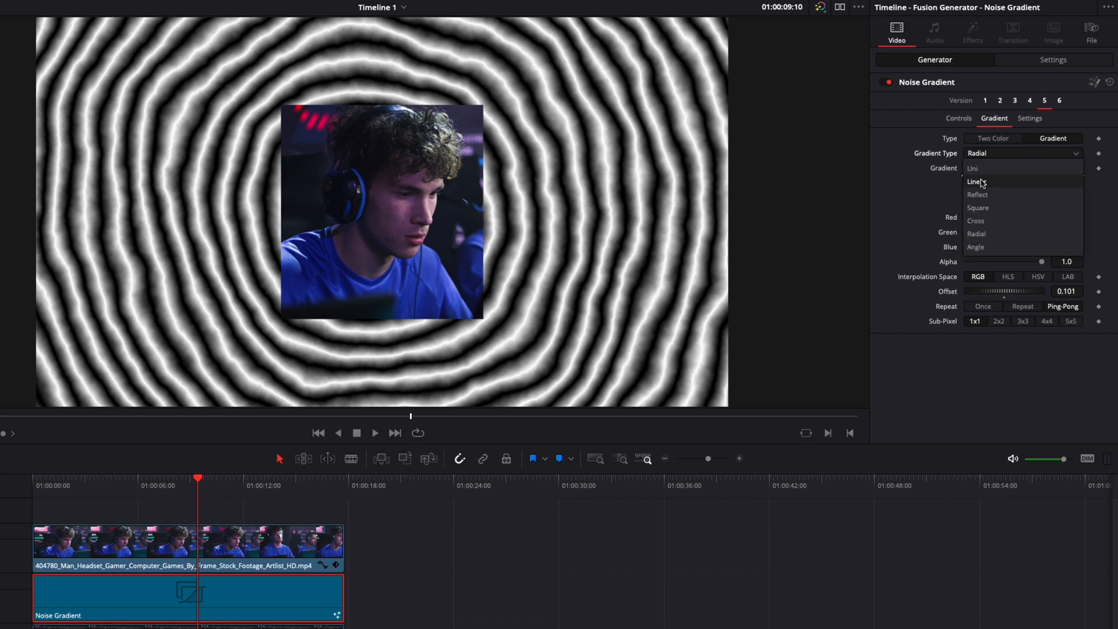
left_click(975, 182)
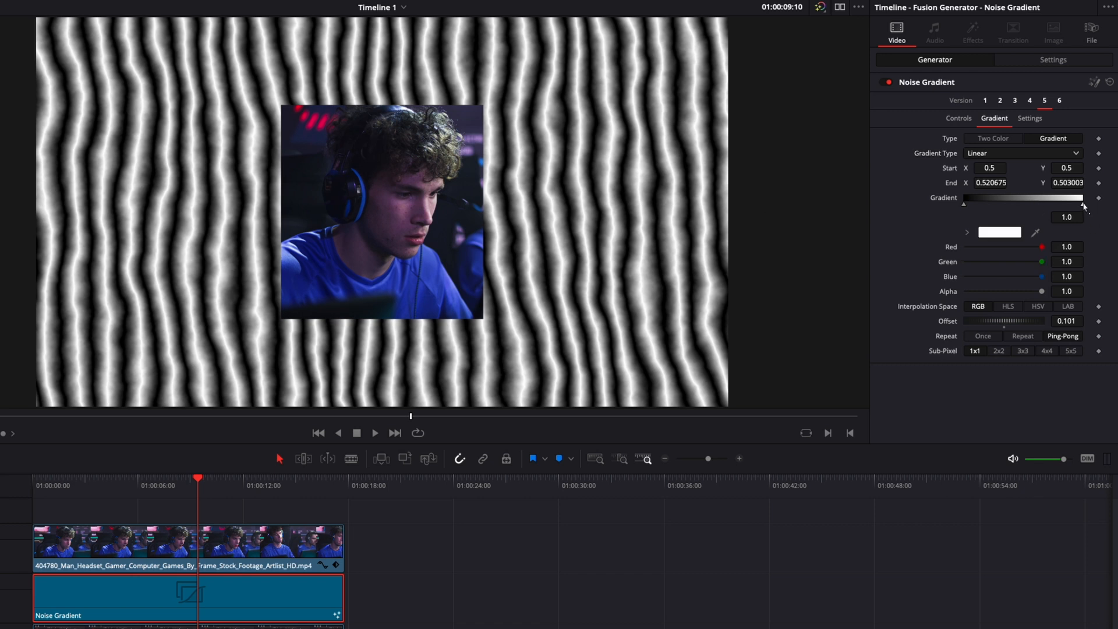
left_click(999, 232)
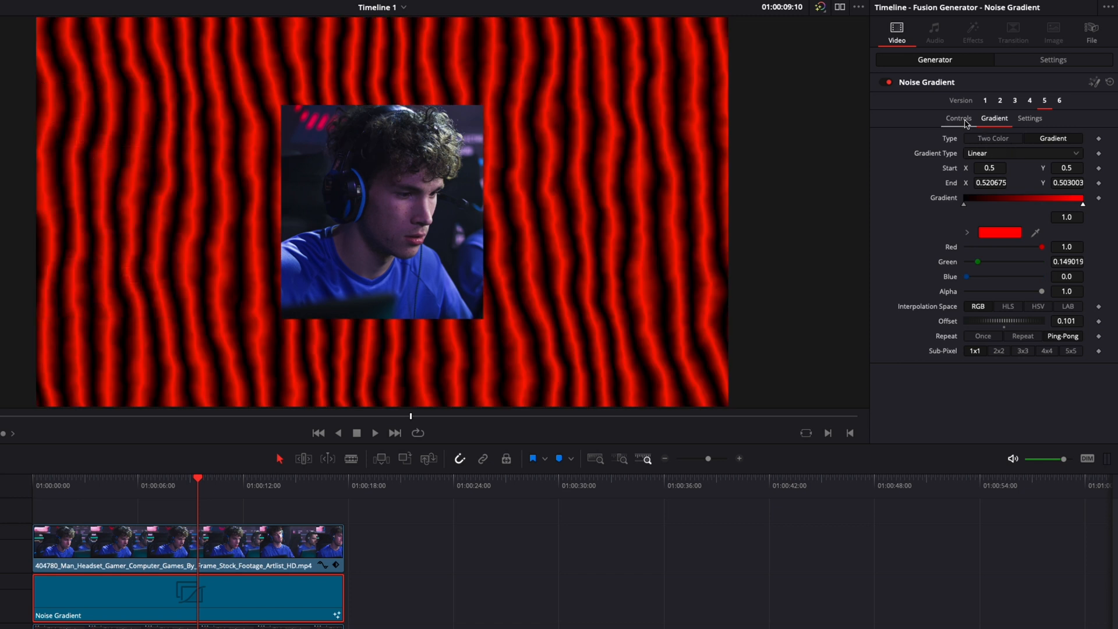
Step: Raise the noise Detail and Contrast, adjust Scale and set Seethe Rate to 0.1
left_click(958, 119)
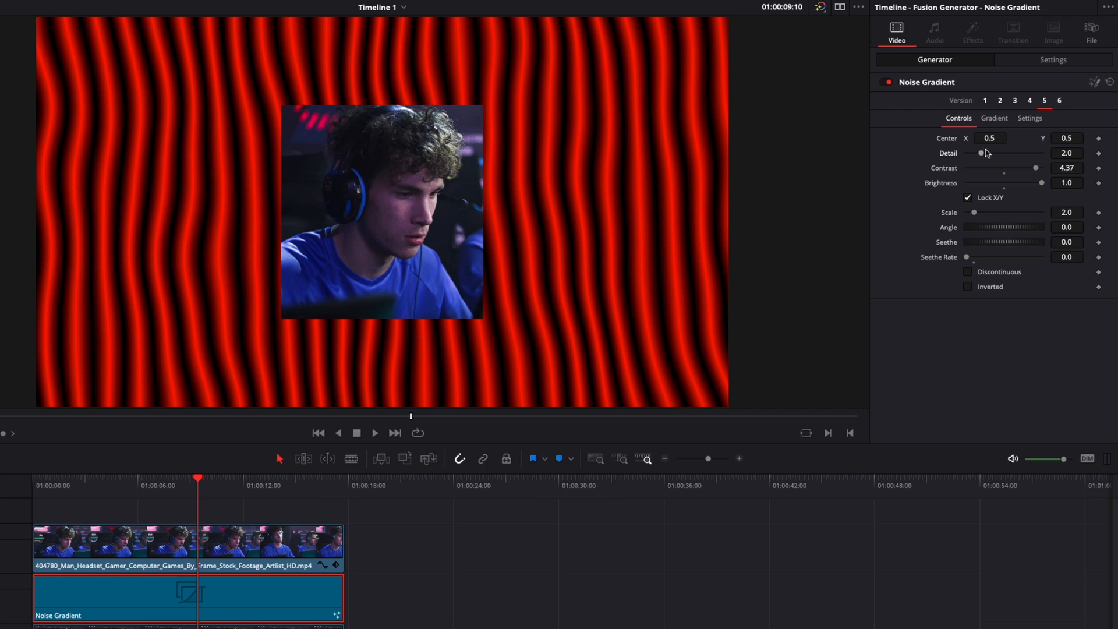
left_click_drag(983, 154, 998, 154)
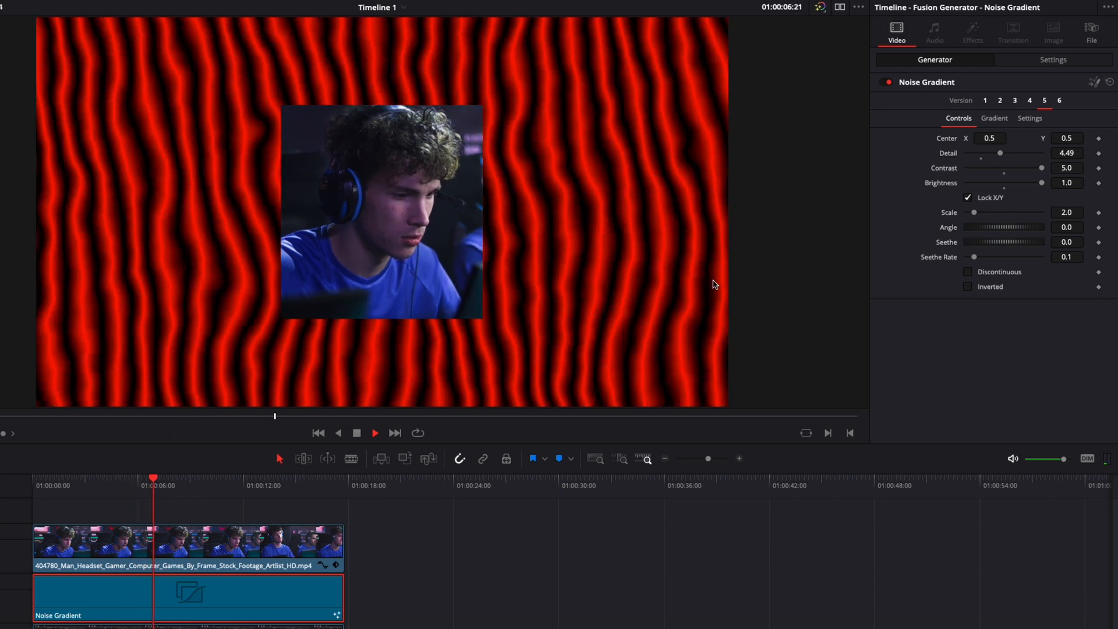
left_click_drag(974, 212, 992, 212)
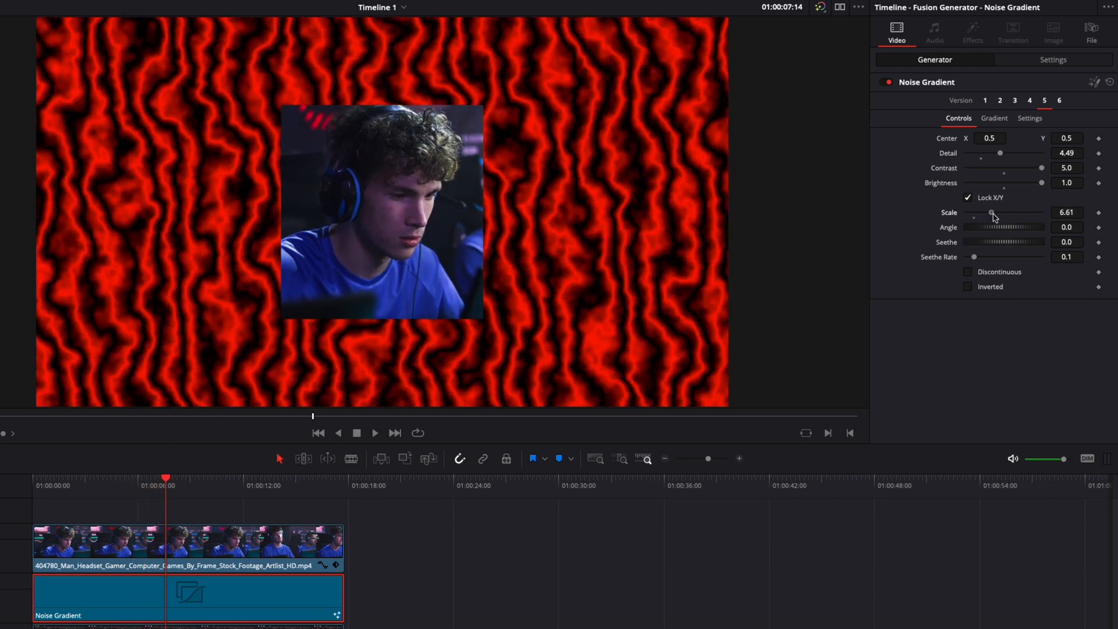
left_click_drag(999, 153, 983, 154)
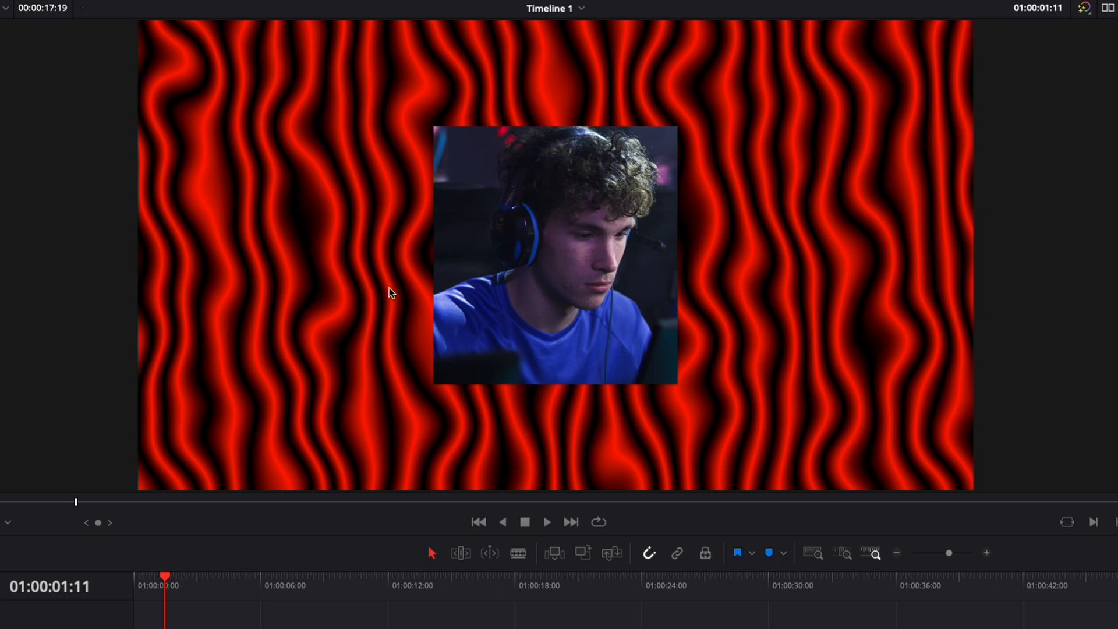
mouse_move(536, 59)
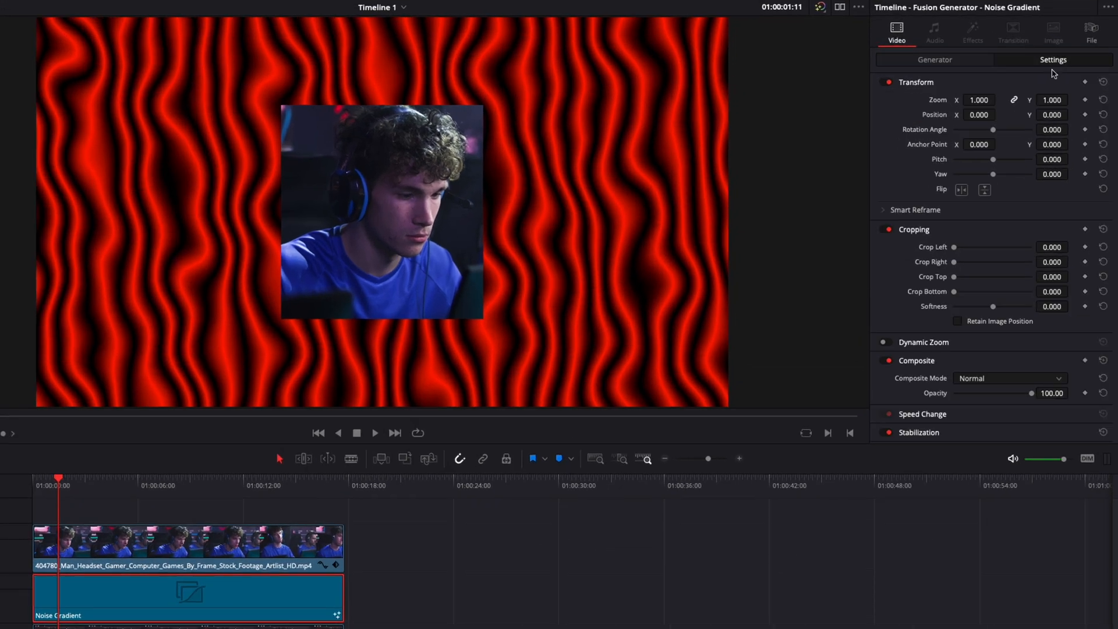
mouse_move(932, 257)
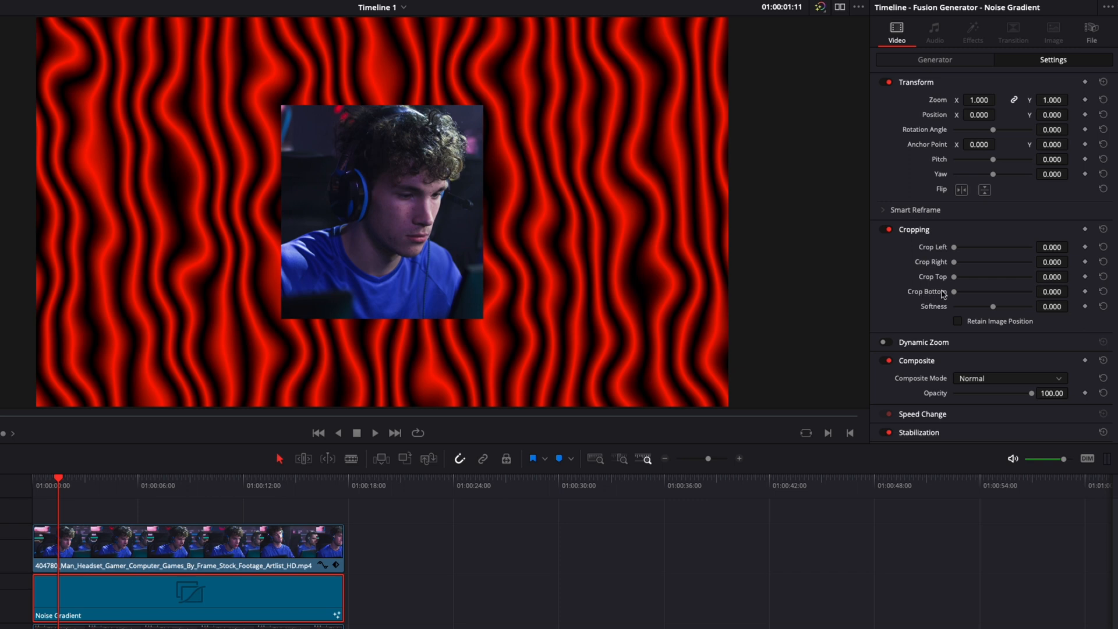
mouse_move(952, 243)
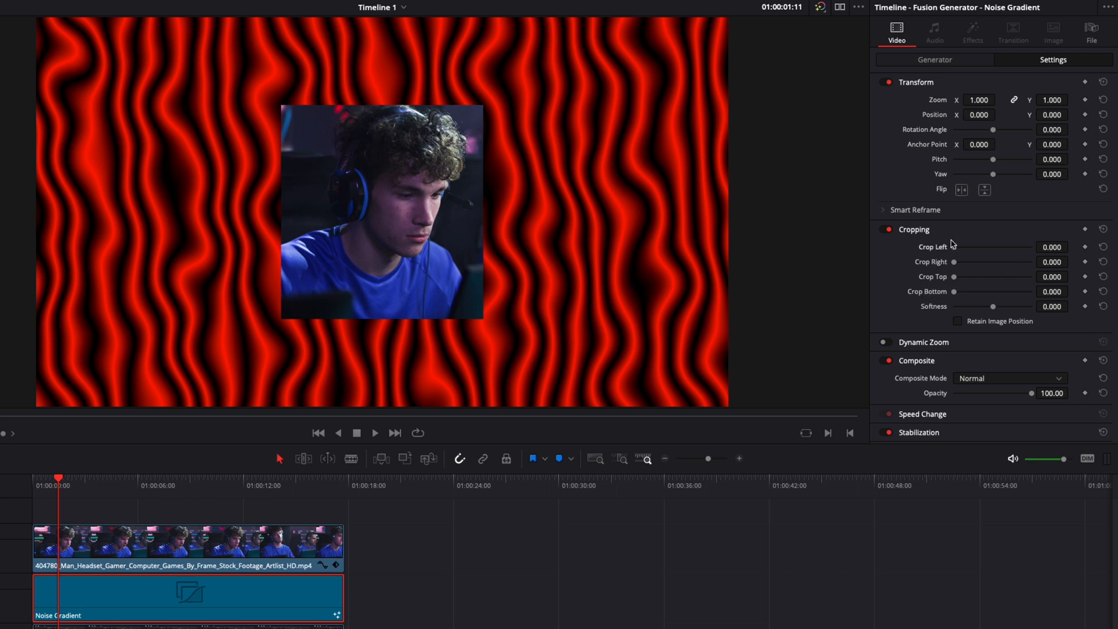
Step: Crop the gradient Left/Right to 650 and Top/Bottom to 215, leaving a thin red border
left_click_drag(955, 247, 980, 247)
type("650.000")
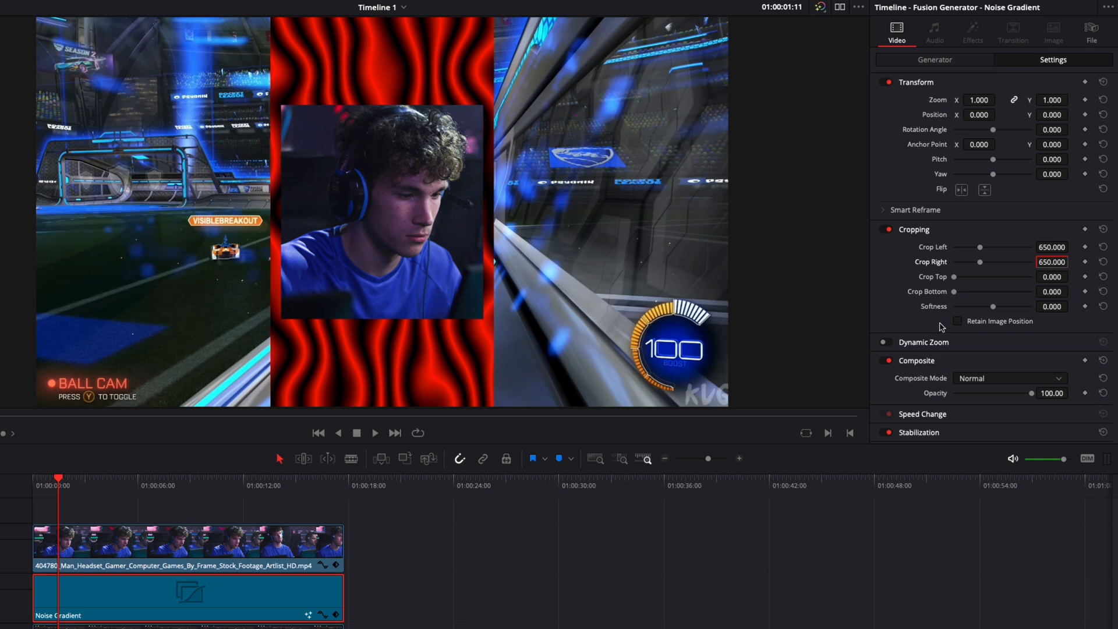
mouse_move(300, 259)
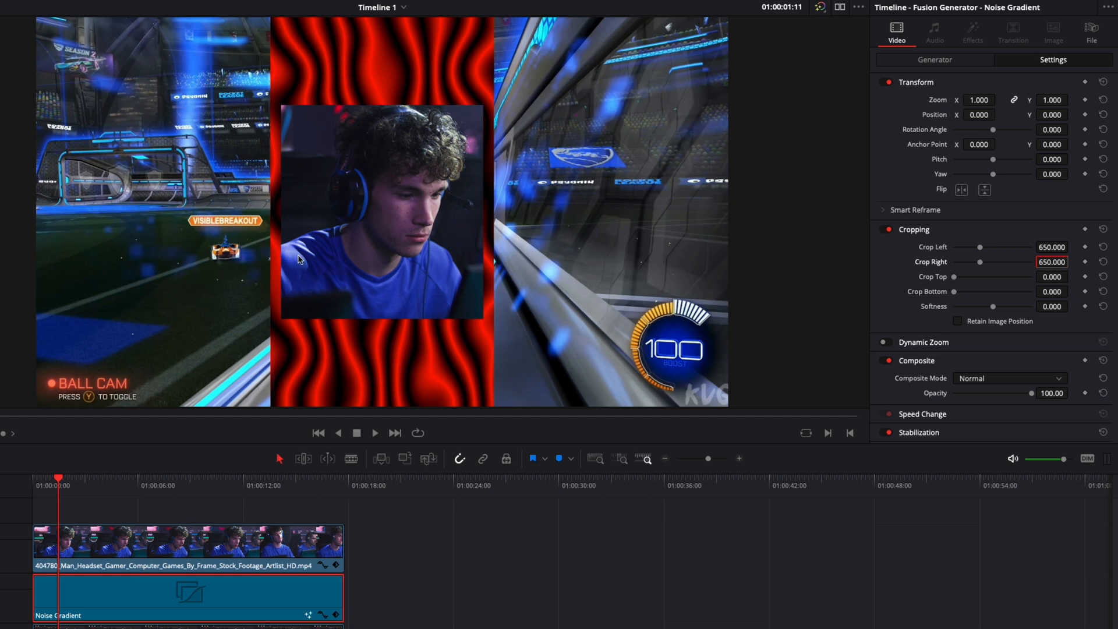
left_click_drag(955, 277, 967, 277)
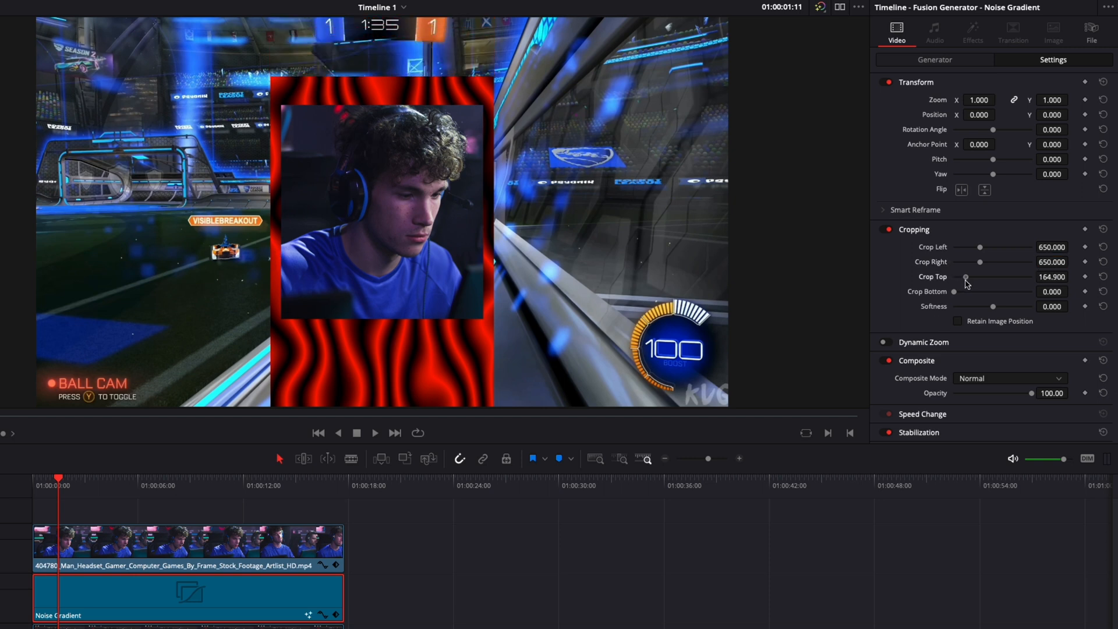
left_click_drag(965, 277, 970, 277)
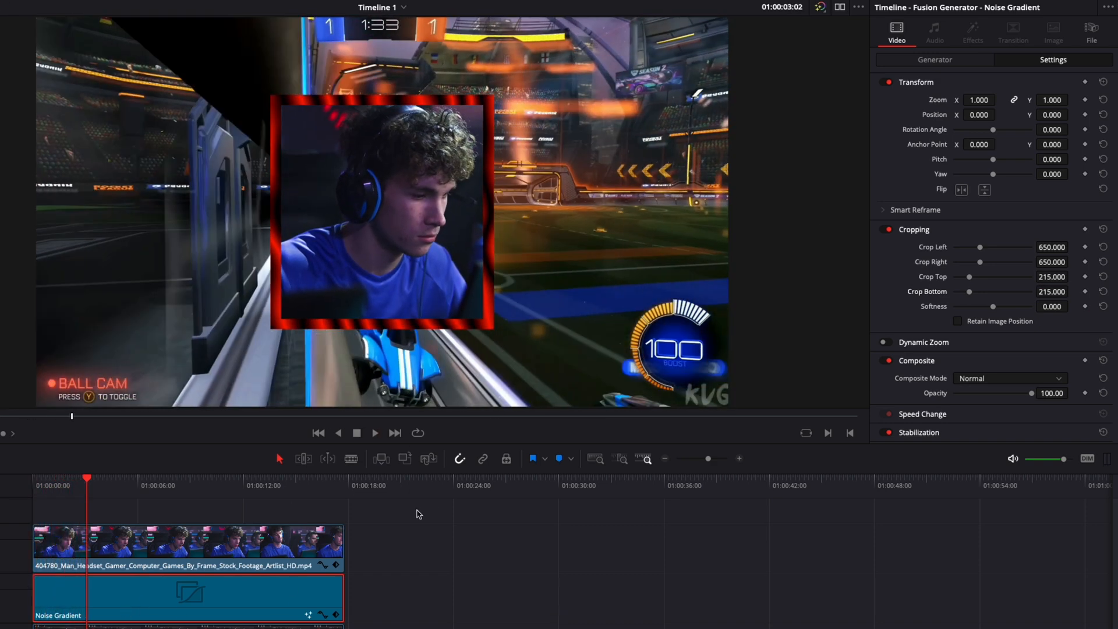
Step: Show the Generator controls and play back the animated red frame over the gameplay
left_click(935, 59)
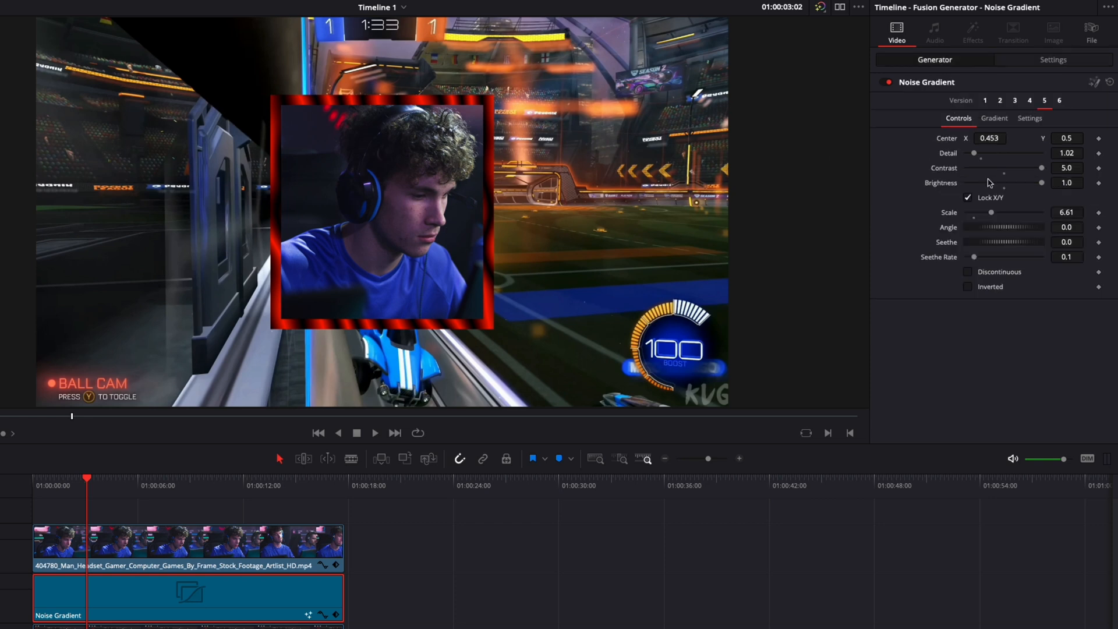
mouse_move(975, 260)
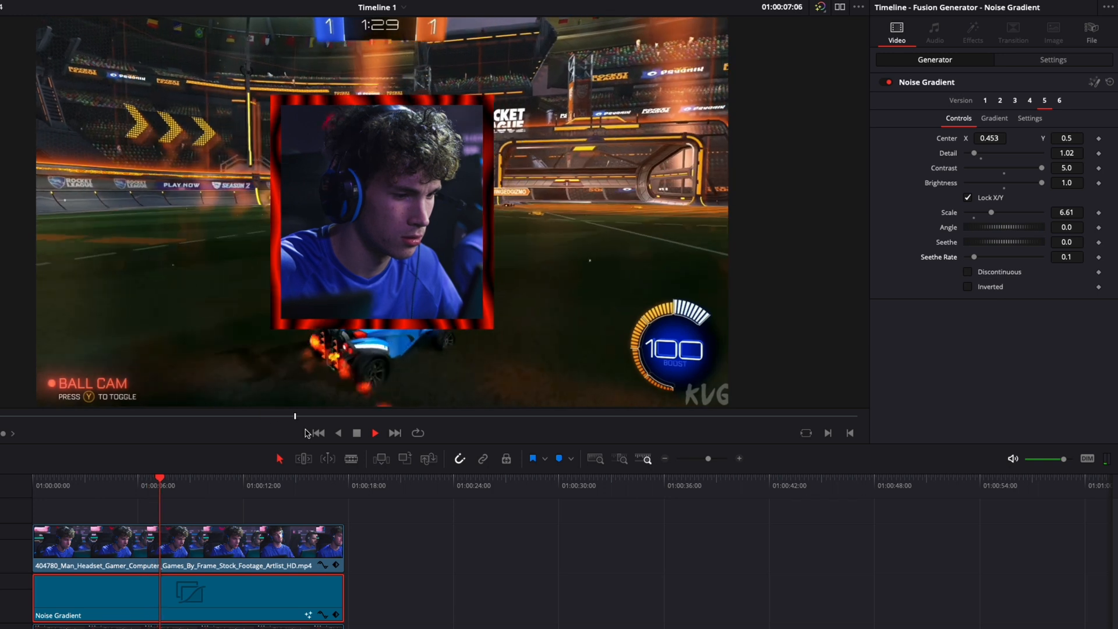
left_click(375, 433)
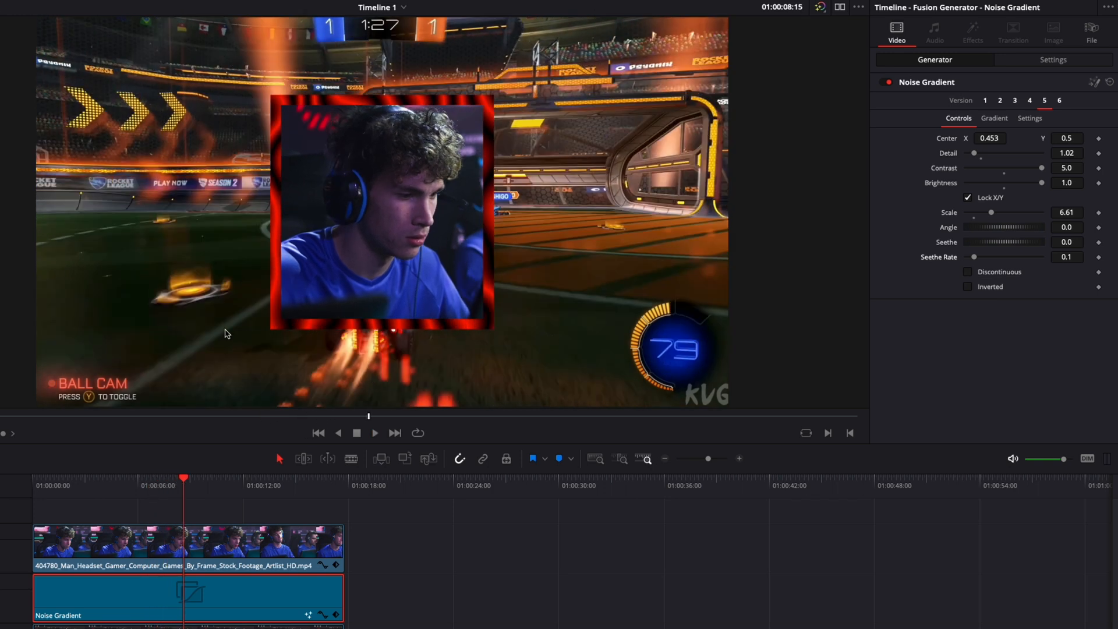
mouse_move(275, 115)
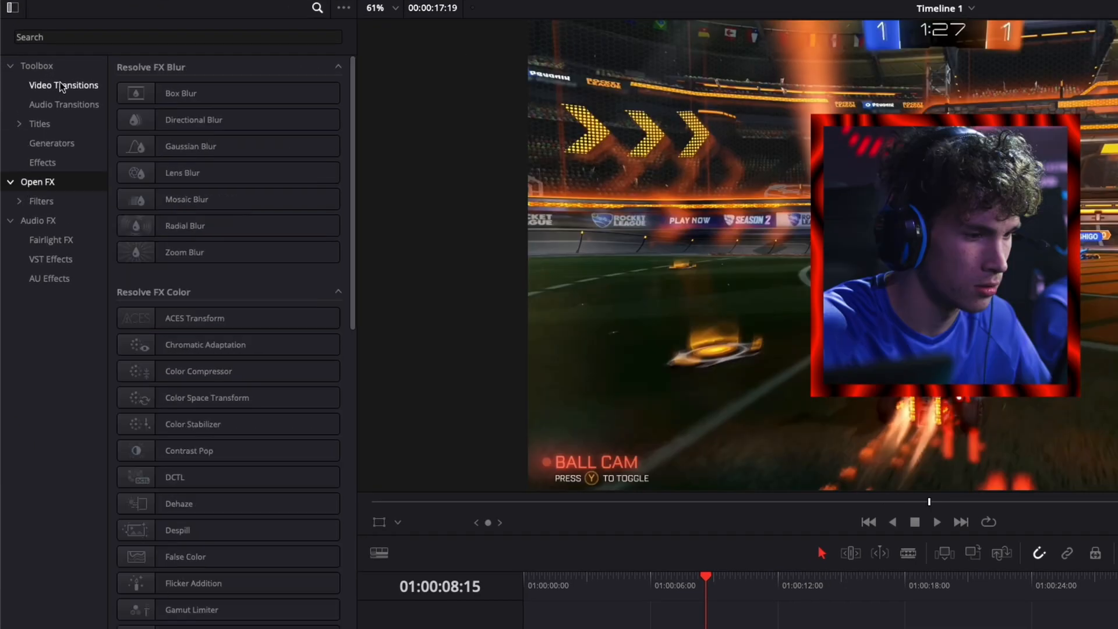
Step: Add two Waviness effects to the Noise Gradient and set the second to Horizontal
type("wave")
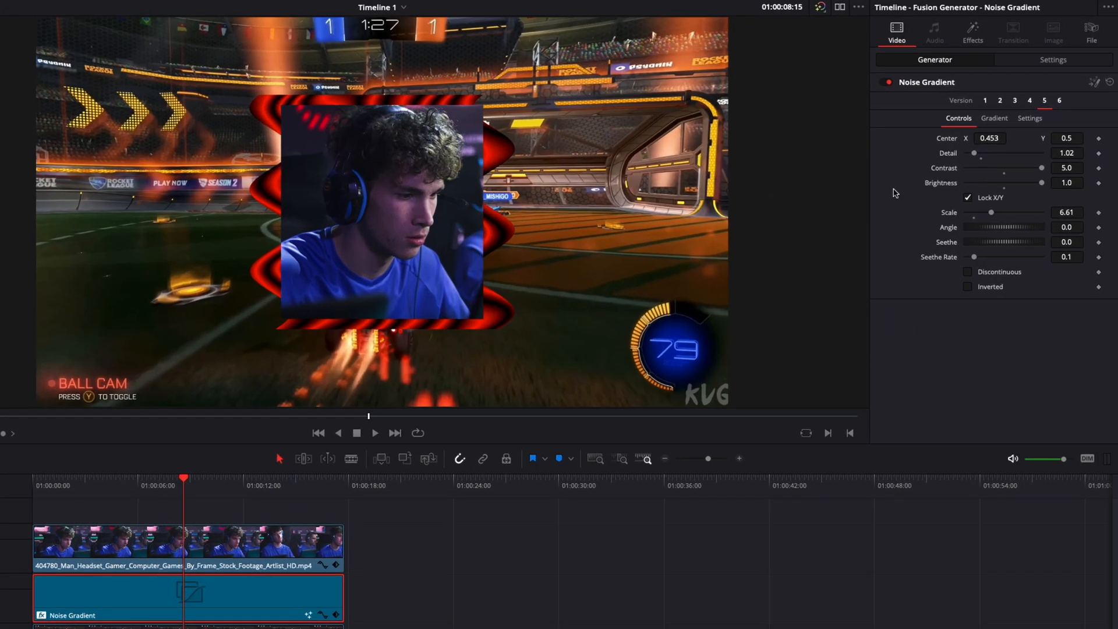
left_click(972, 30)
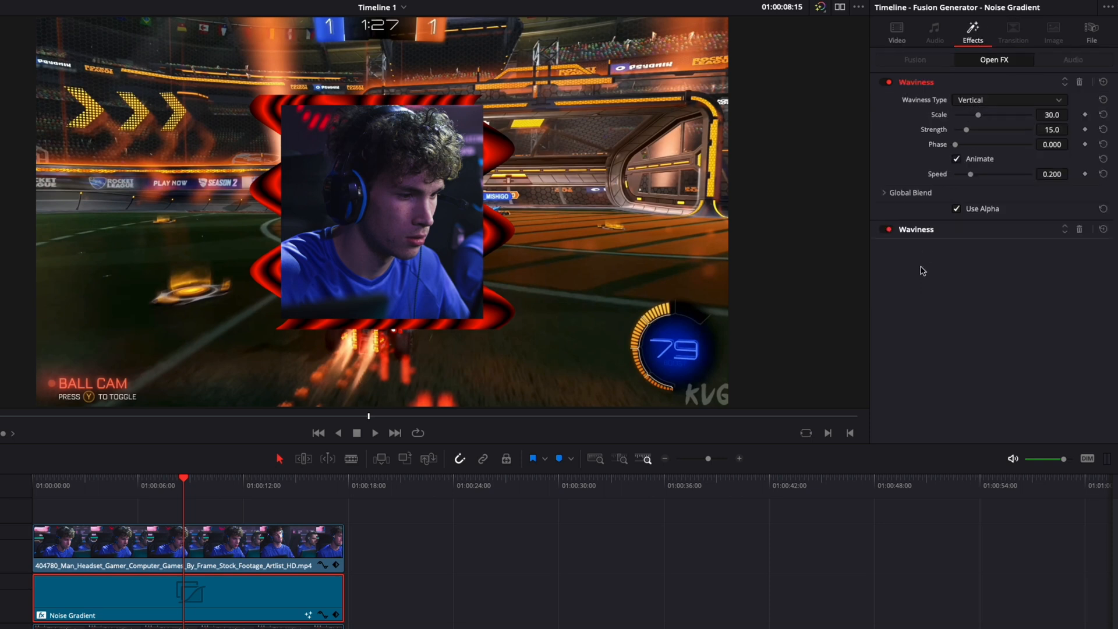
left_click(1008, 100)
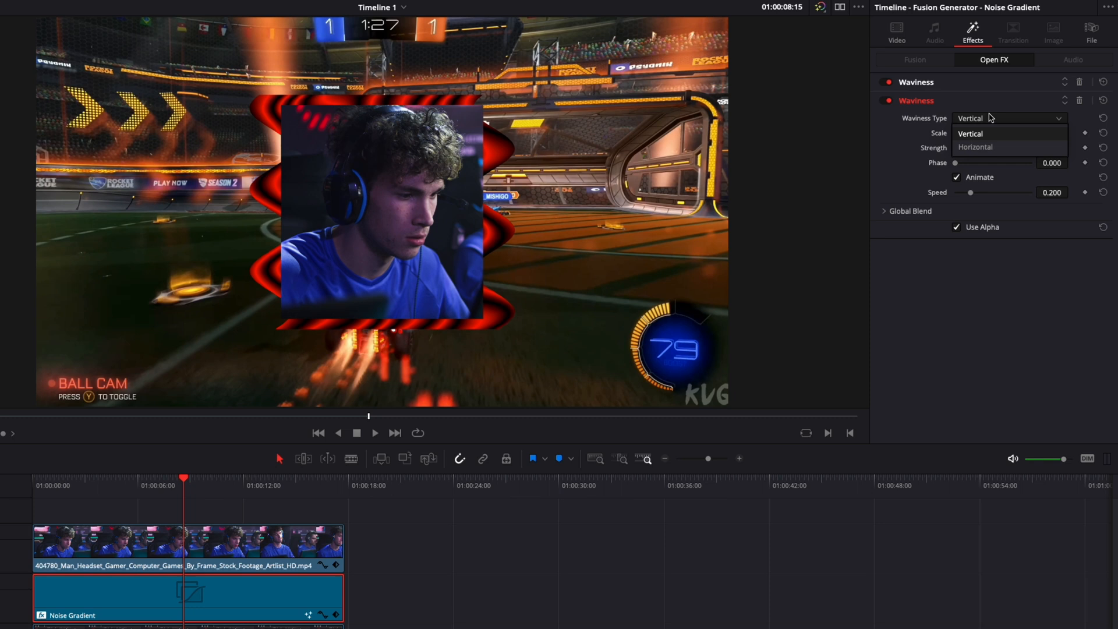
left_click(973, 147)
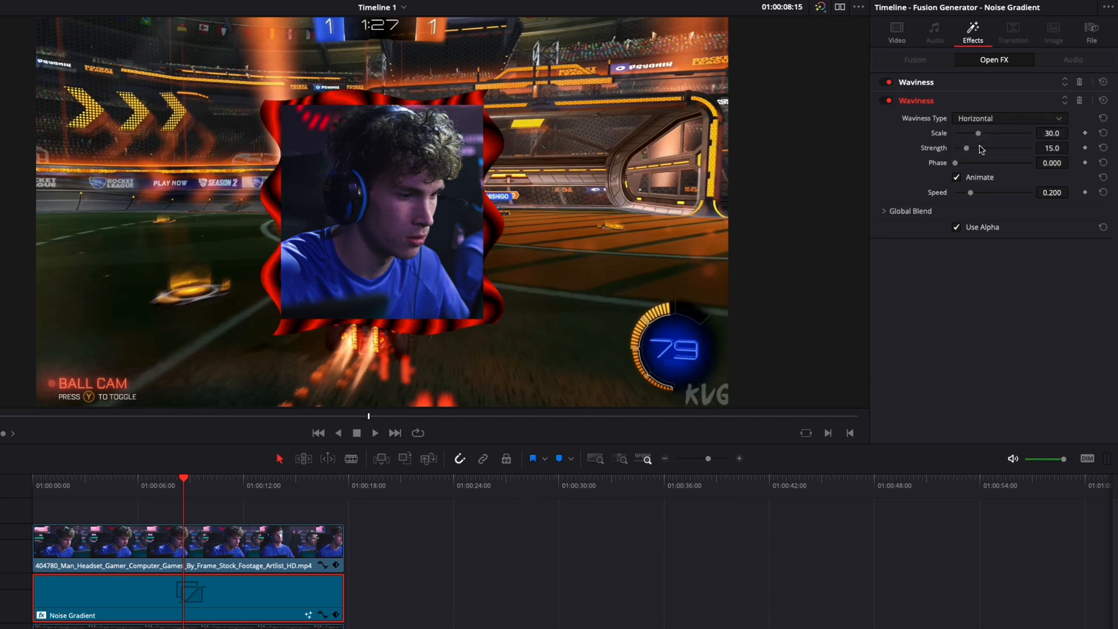
mouse_move(727, 233)
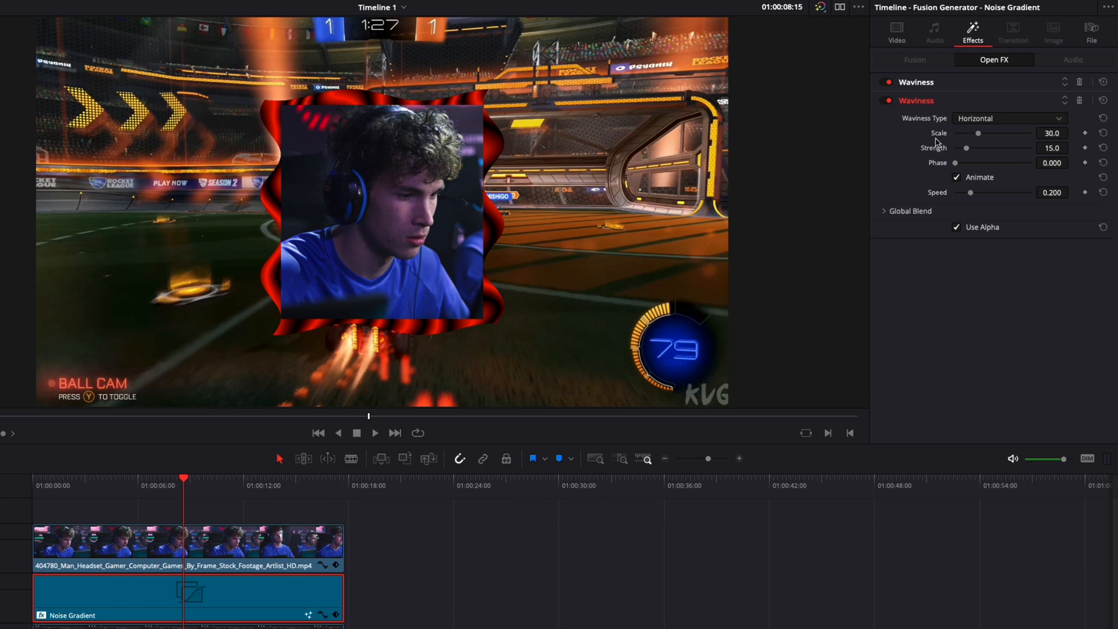
Step: Set the horizontal Waviness to Scale 10, Strength 3 and Speed 0.100
left_click(1052, 132)
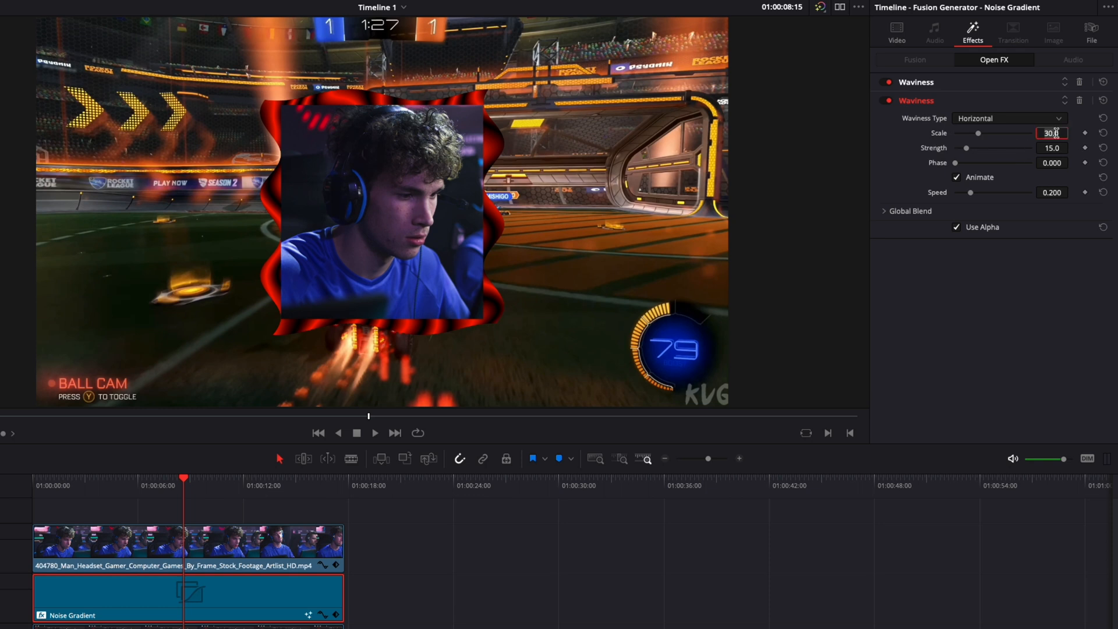
type("10.0")
left_click(1051, 148)
type("3")
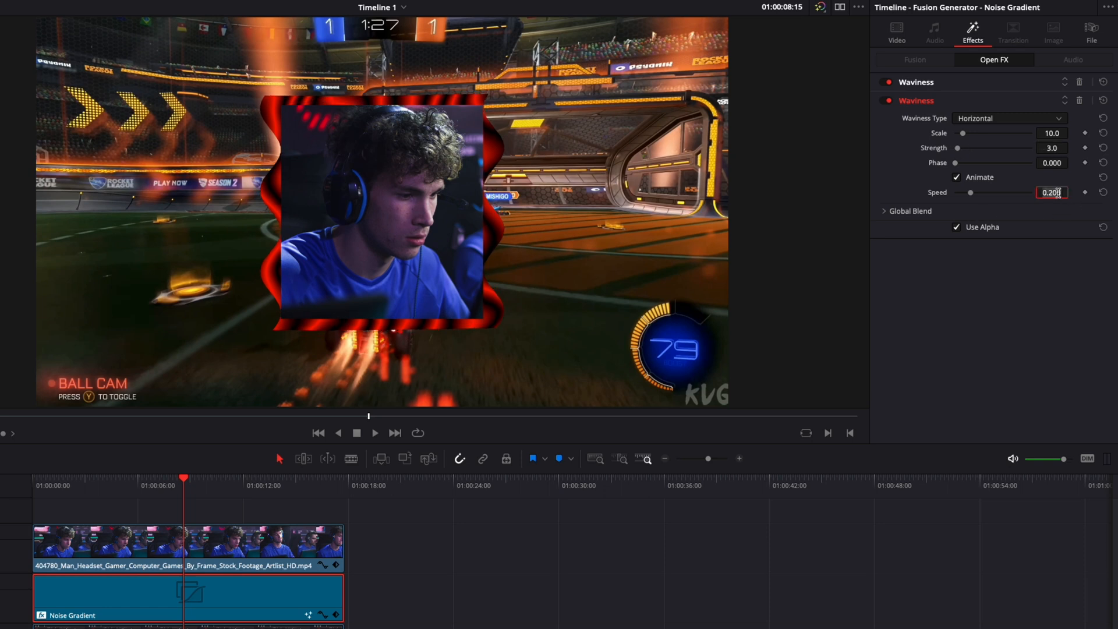
type("0.100")
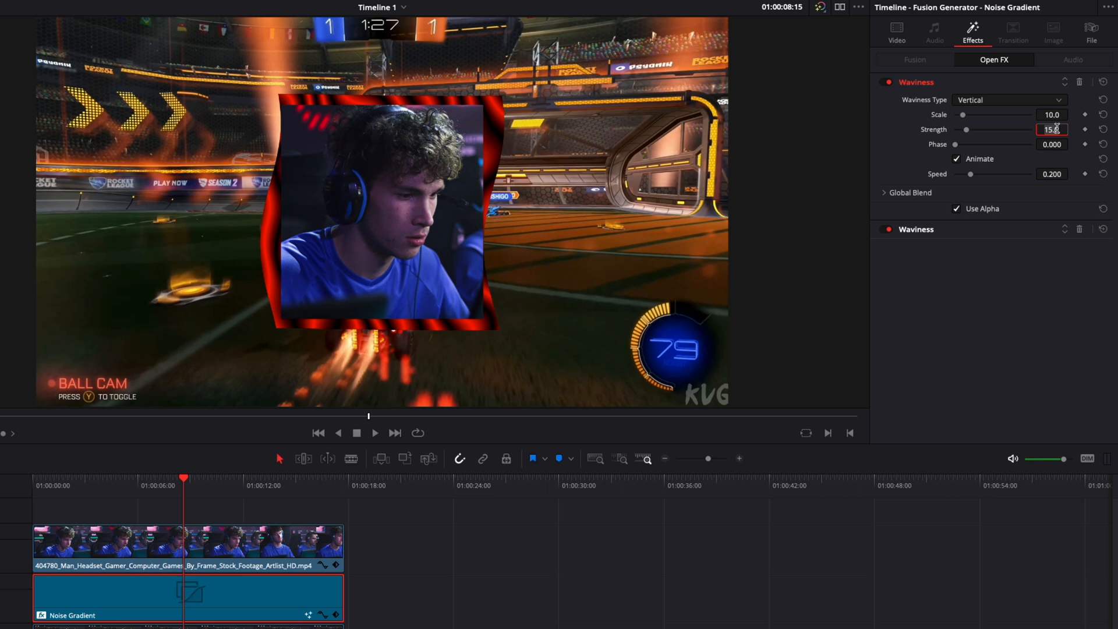
Step: Set the vertical Waviness to Scale 10, Strength 3.0 and Speed 0.100
type("3.0")
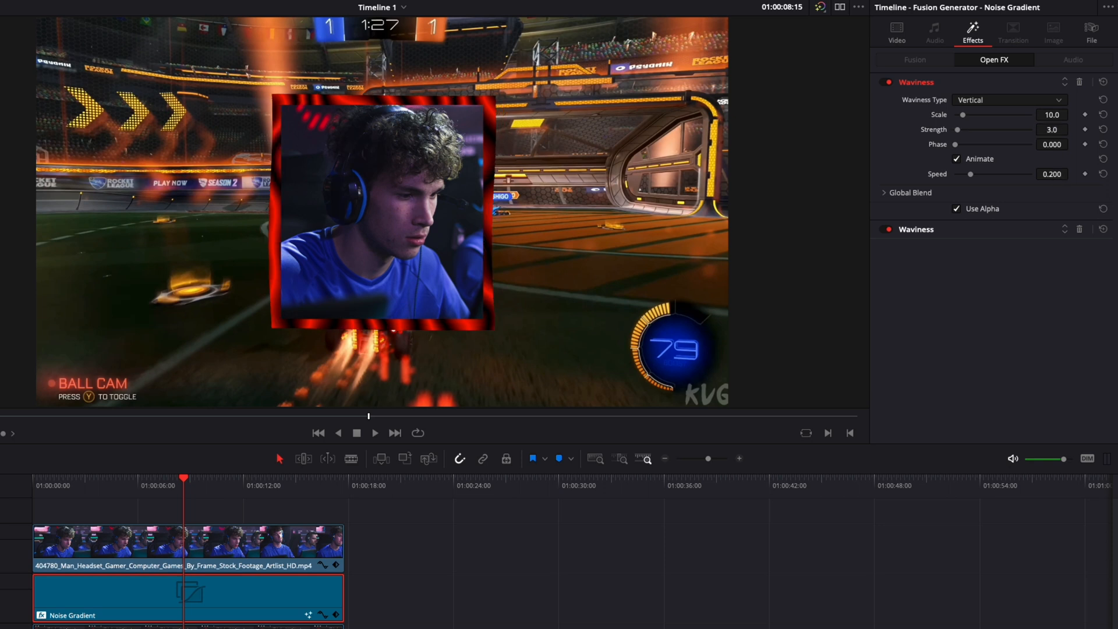
left_click(1051, 174)
type("0.100")
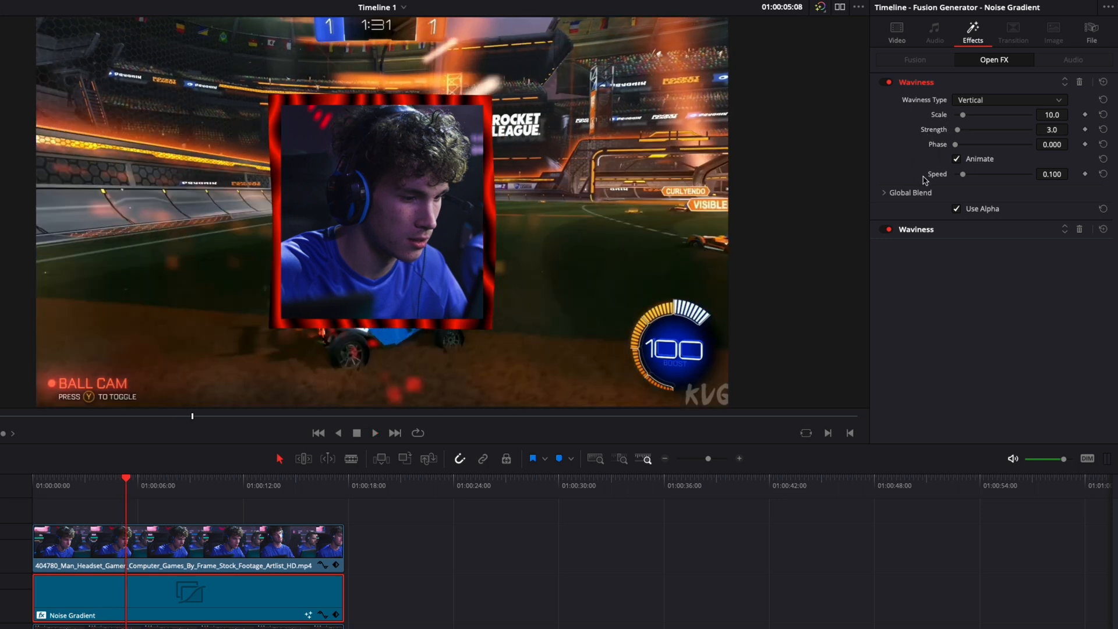
mouse_move(936, 190)
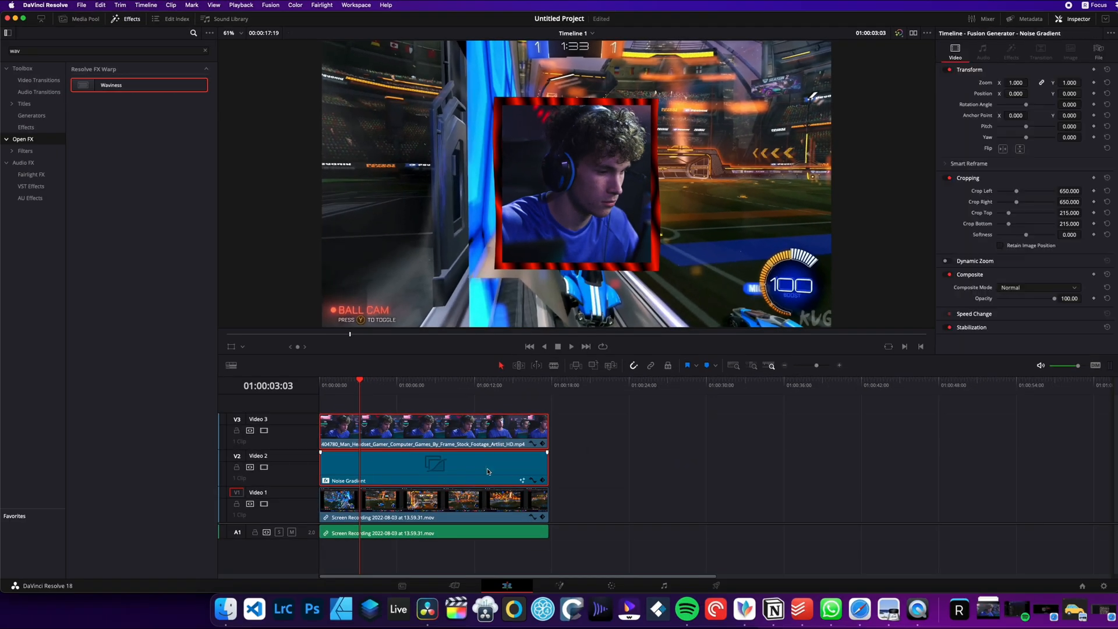
mouse_move(383, 473)
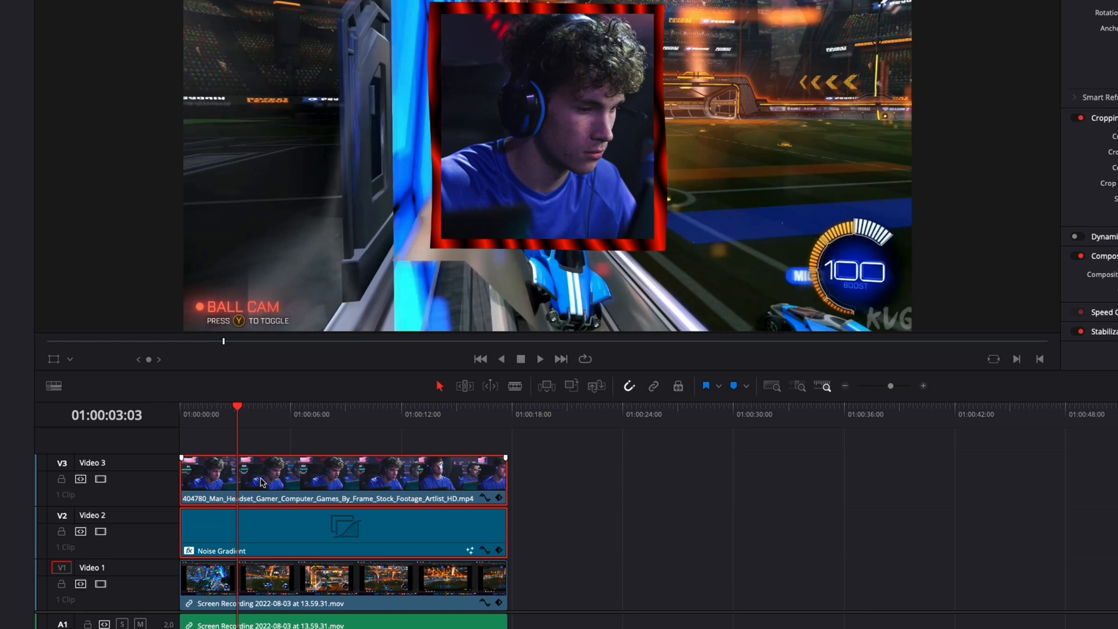
Step: Create Compound Clip 2 from the facecam and Noise Gradient clips
right_click(260, 481)
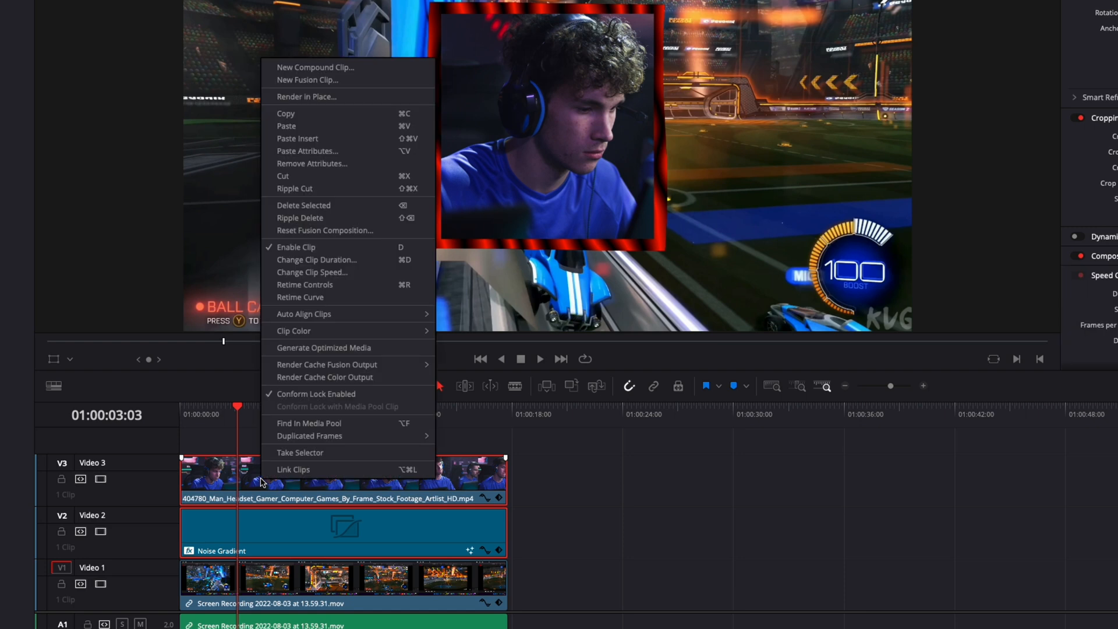
left_click(316, 68)
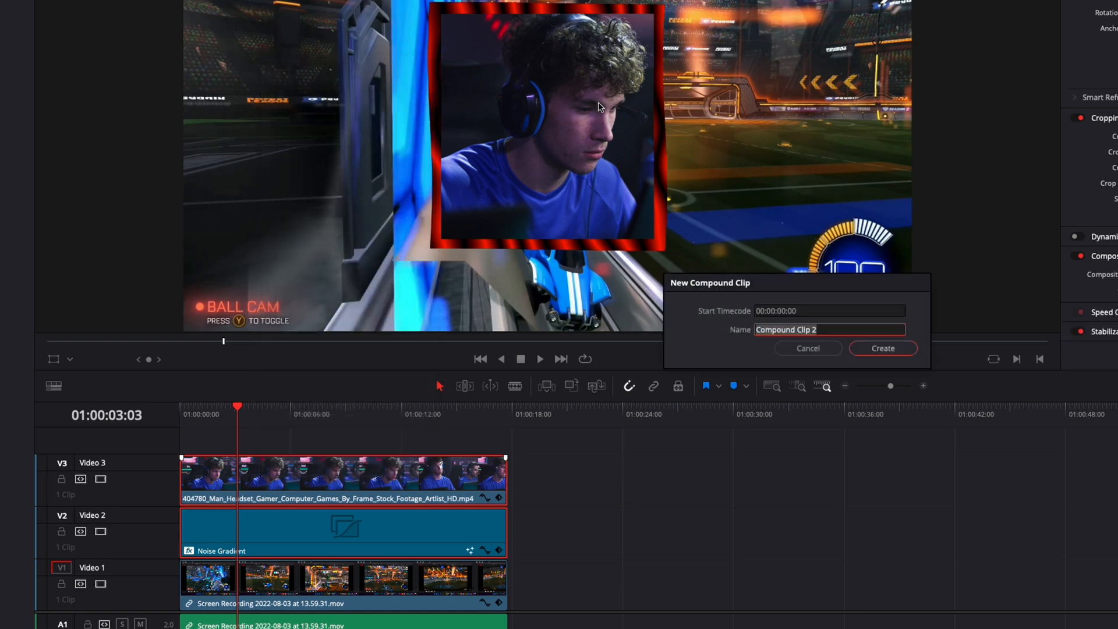
left_click(883, 349)
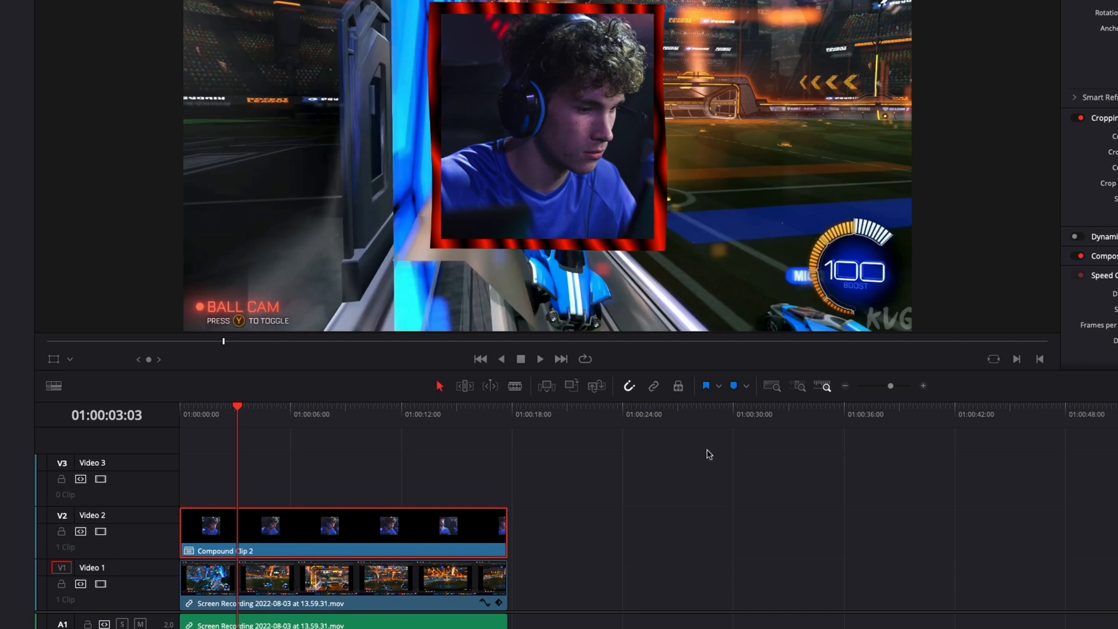